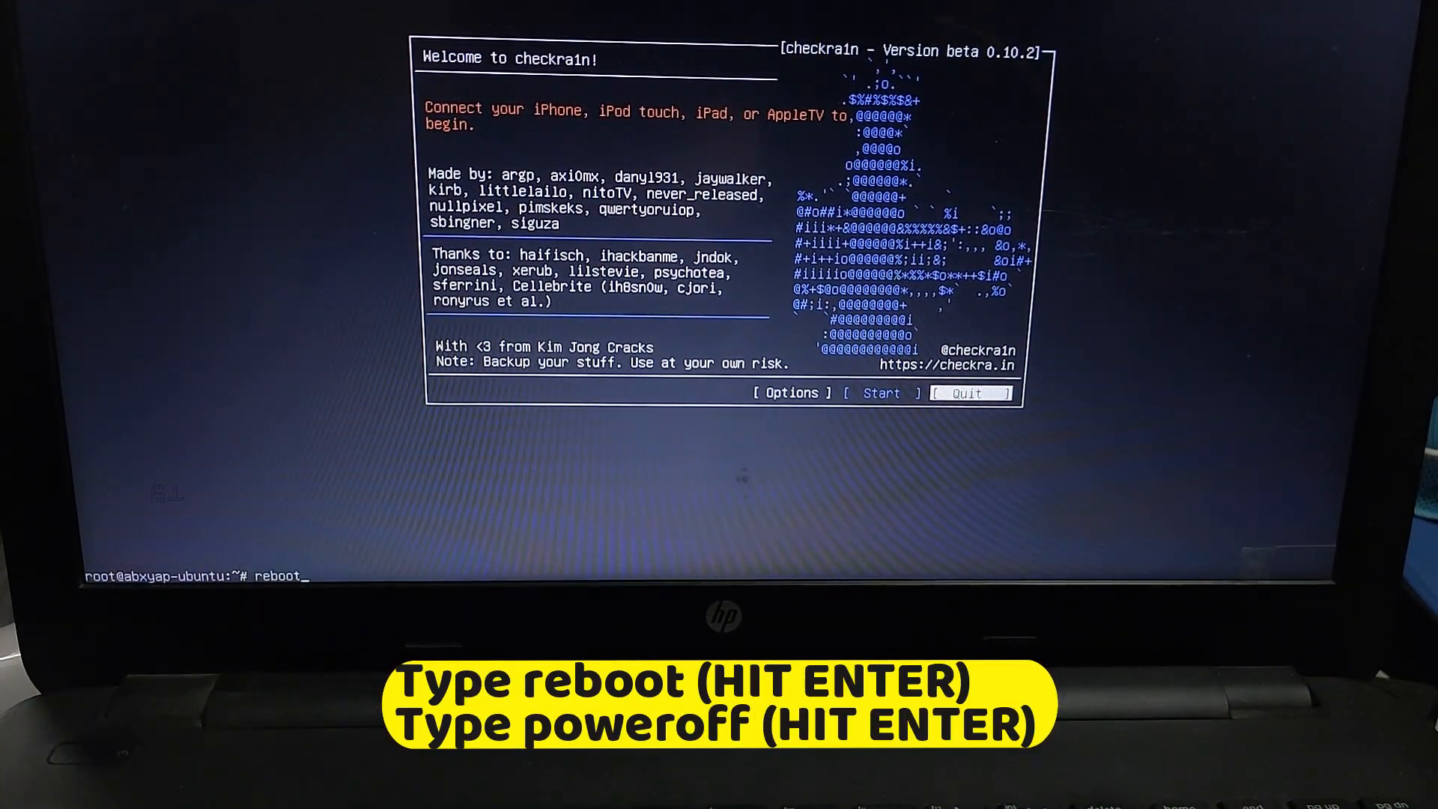
Run the reboot command so the laptop shuts down services and restarts
key("Return")
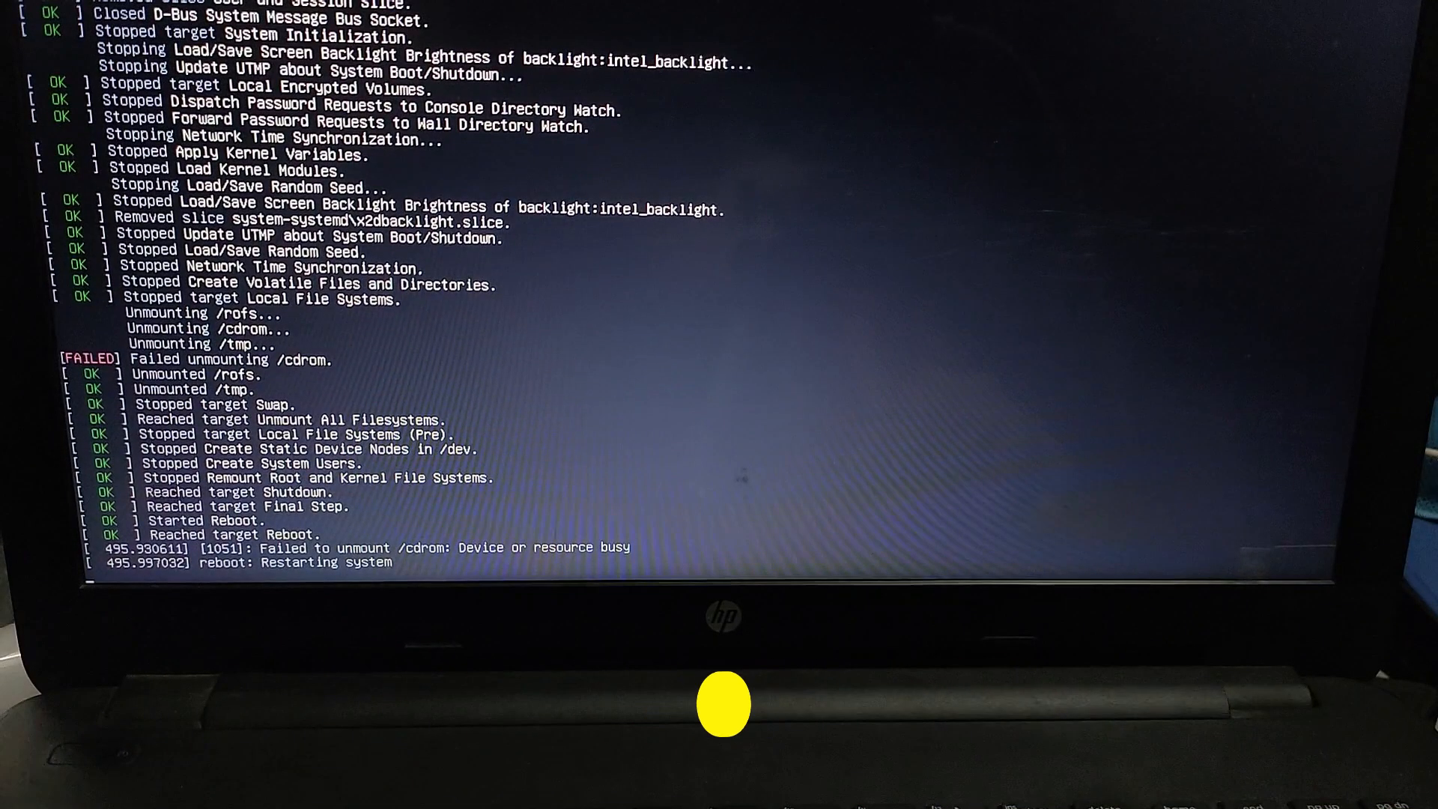